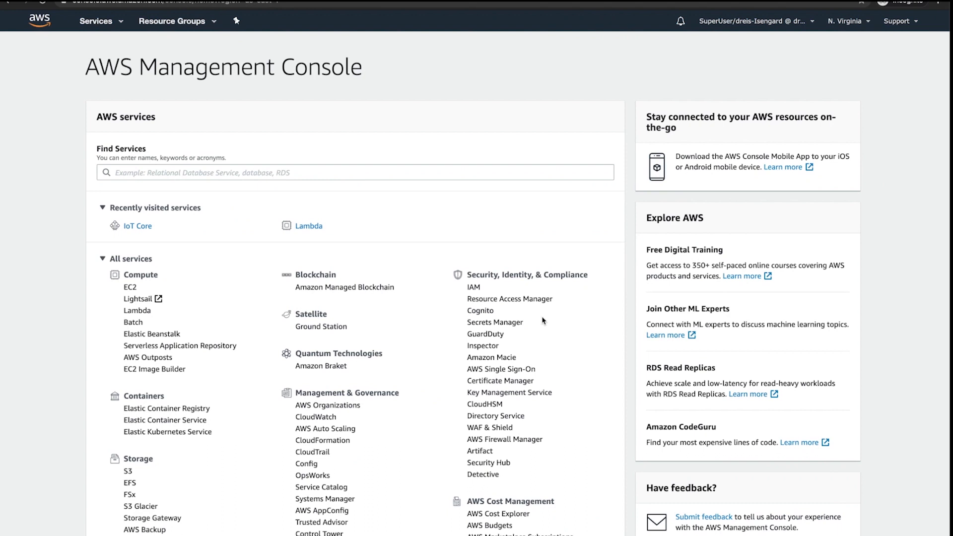
pyautogui.moveTo(214, 158)
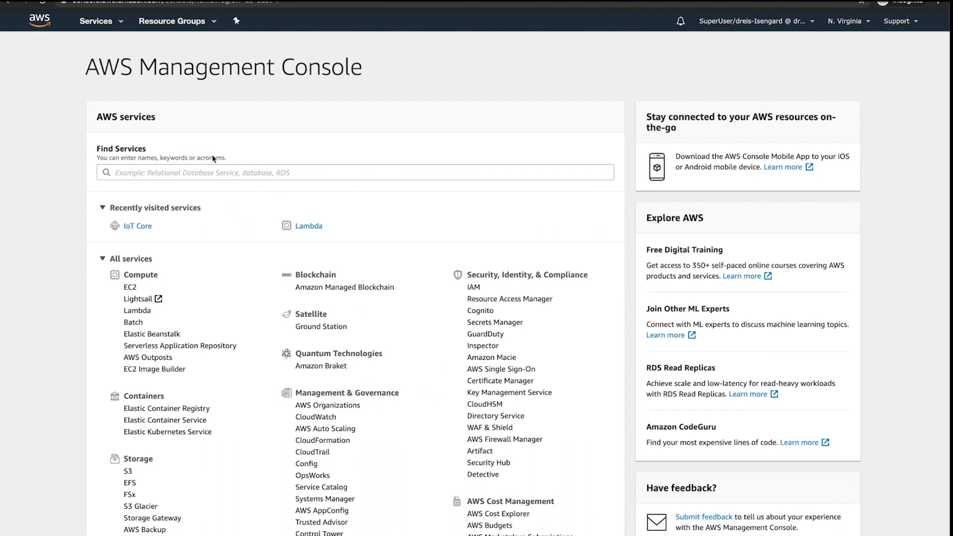
# - Search for 'device defender' and open the IoT Device Defender service
pyautogui.write('device defender')
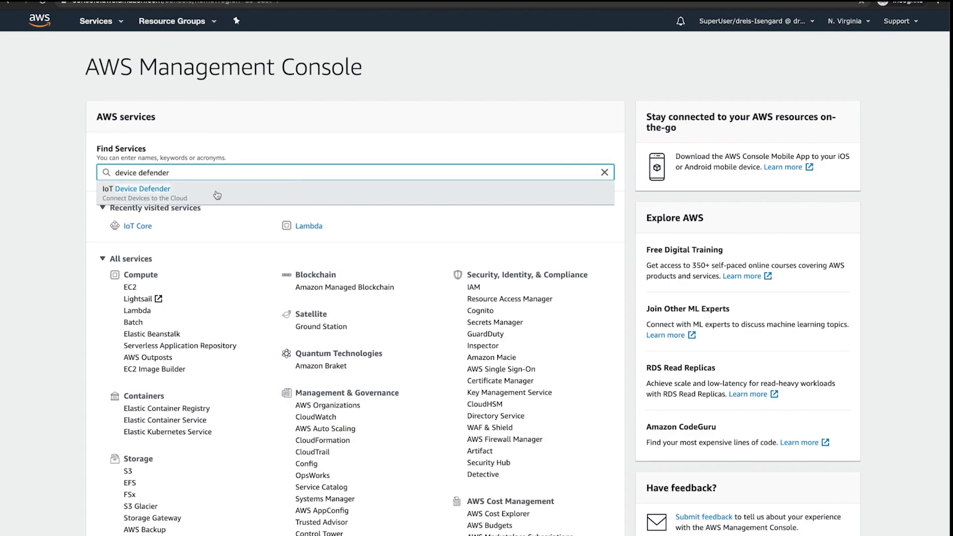
pyautogui.click(142, 188)
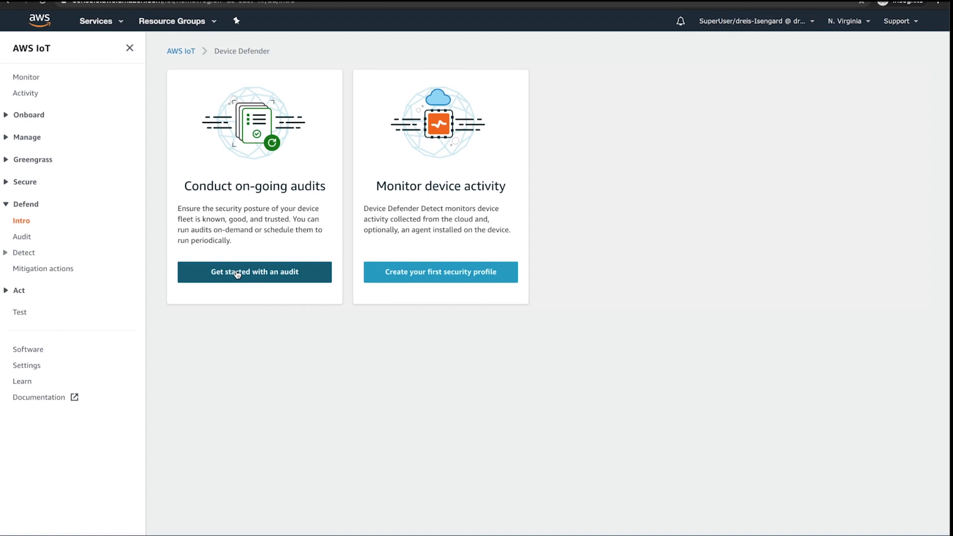
# - Begin audit setup and create a new audit service role named dd2
pyautogui.click(254, 271)
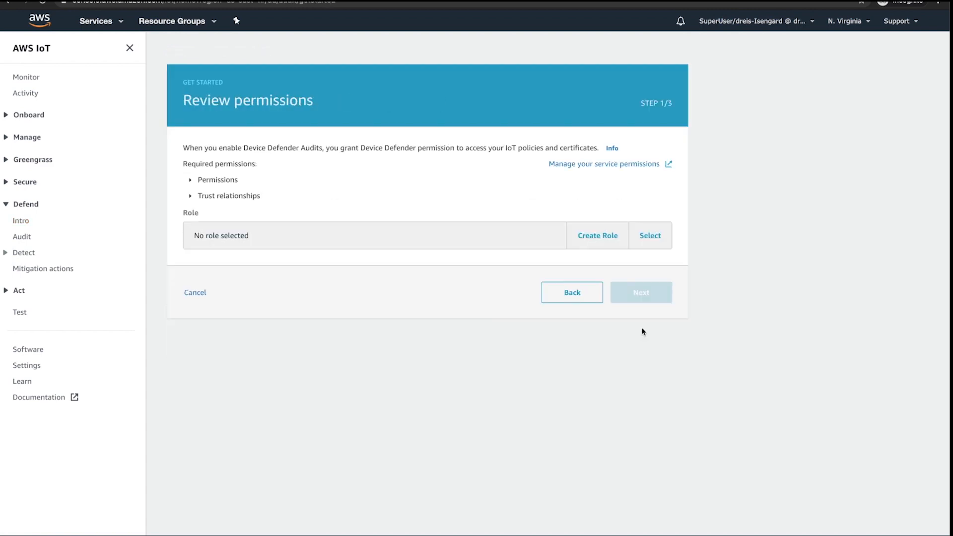
pyautogui.click(597, 235)
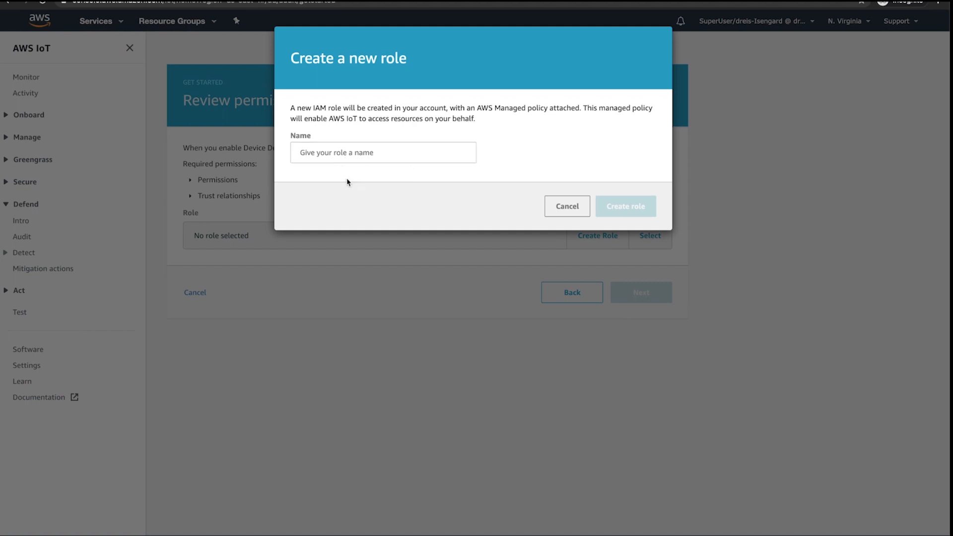
pyautogui.write('dd2')
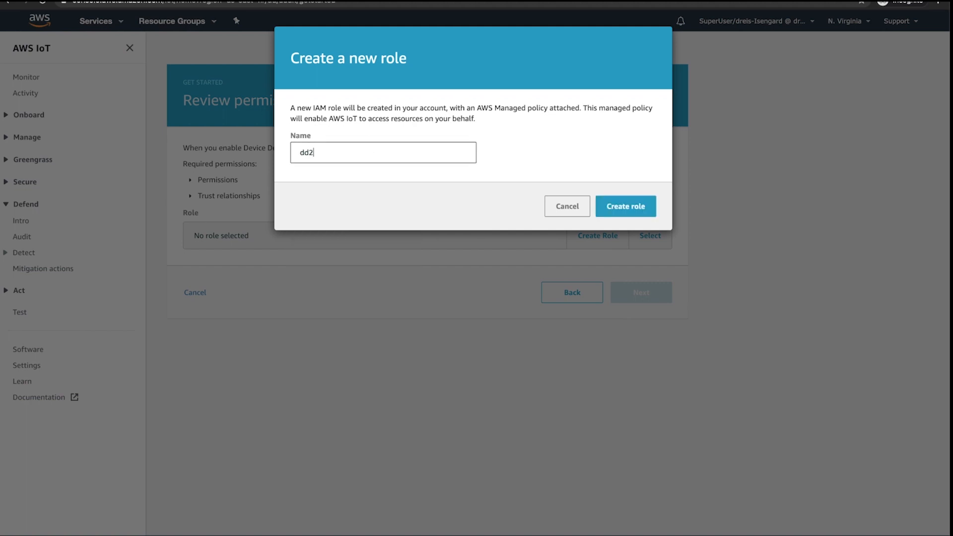
pyautogui.click(625, 206)
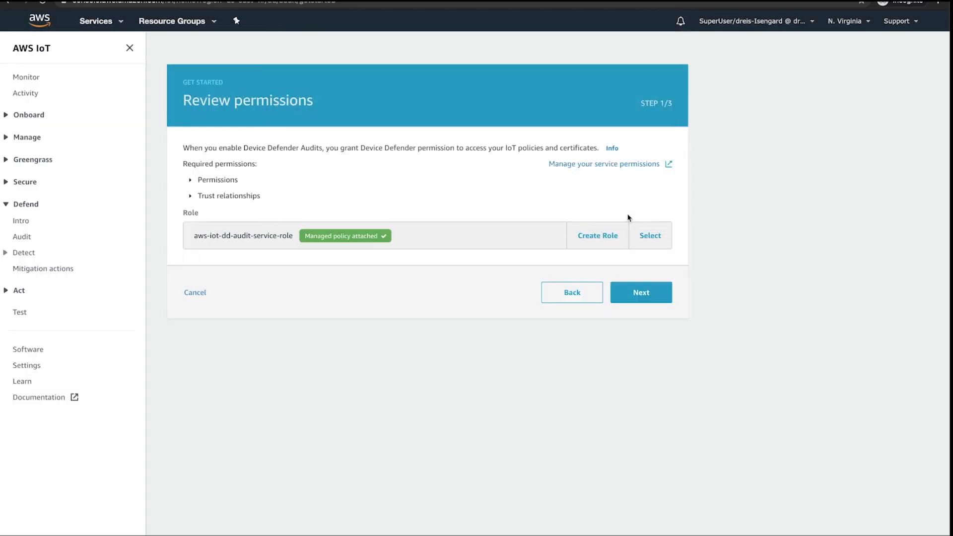
# - Keep all audit checks, reach the notification step, and turn on auditing
pyautogui.click(640, 292)
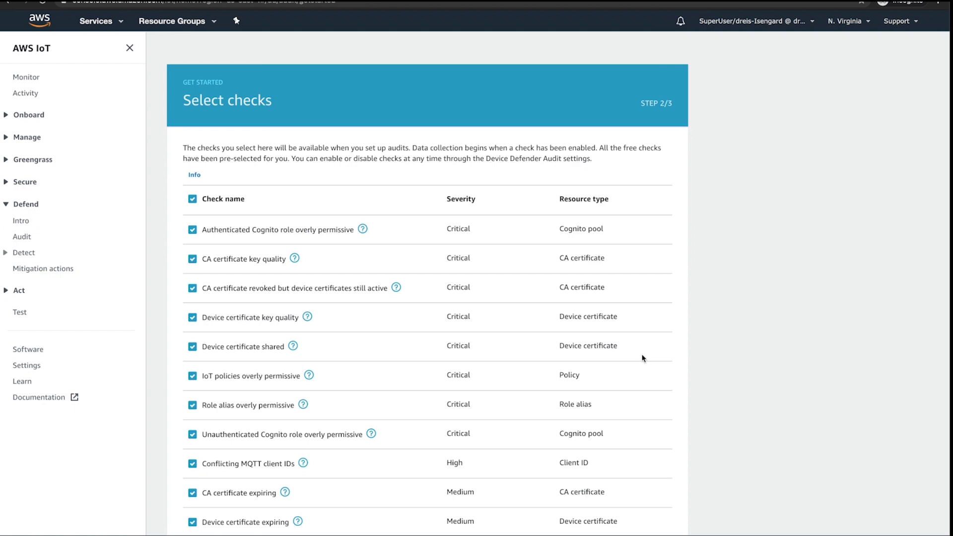
pyautogui.scroll(-3)
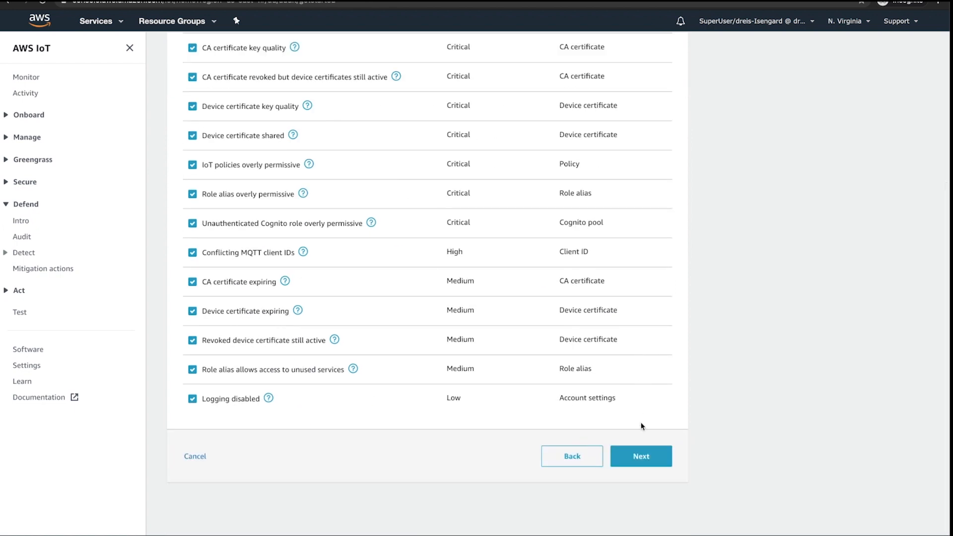
pyautogui.click(640, 456)
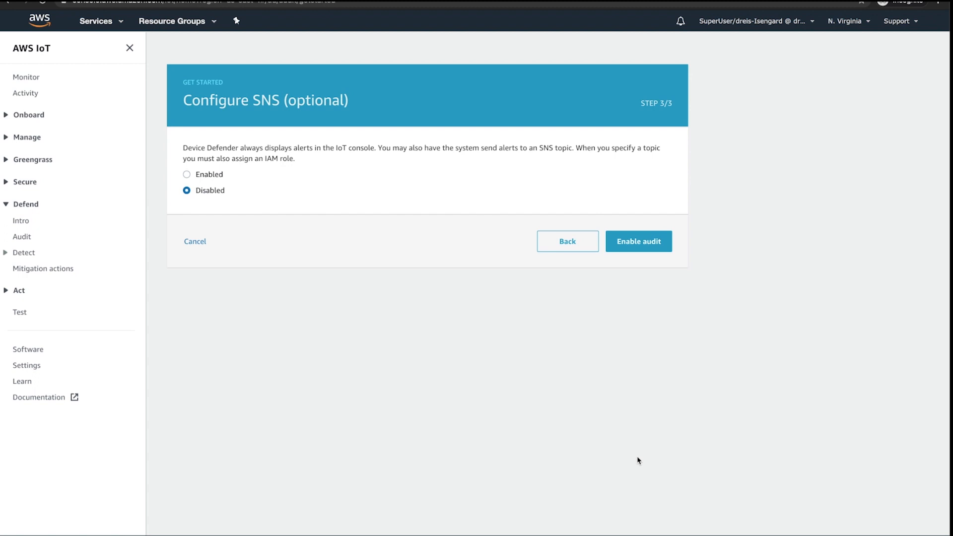
pyautogui.click(637, 241)
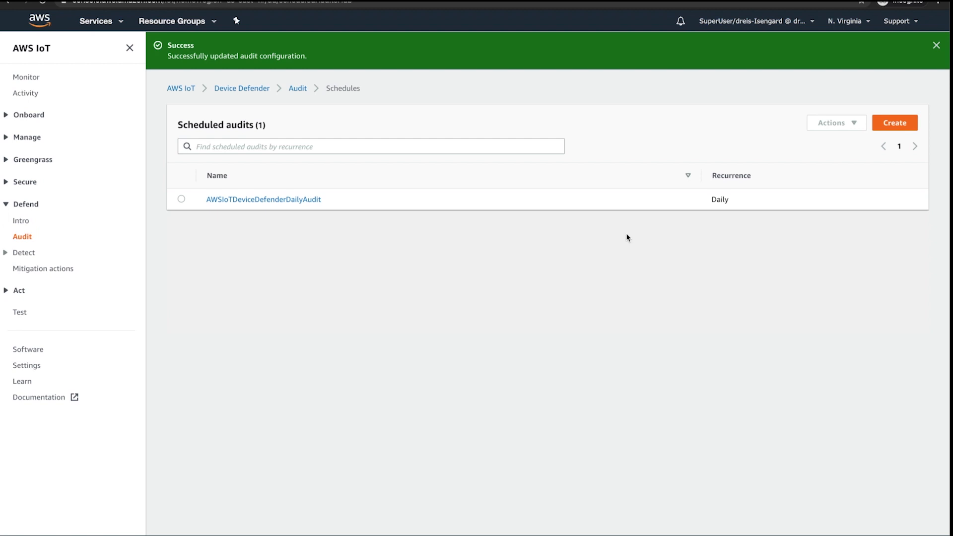
pyautogui.moveTo(894, 126)
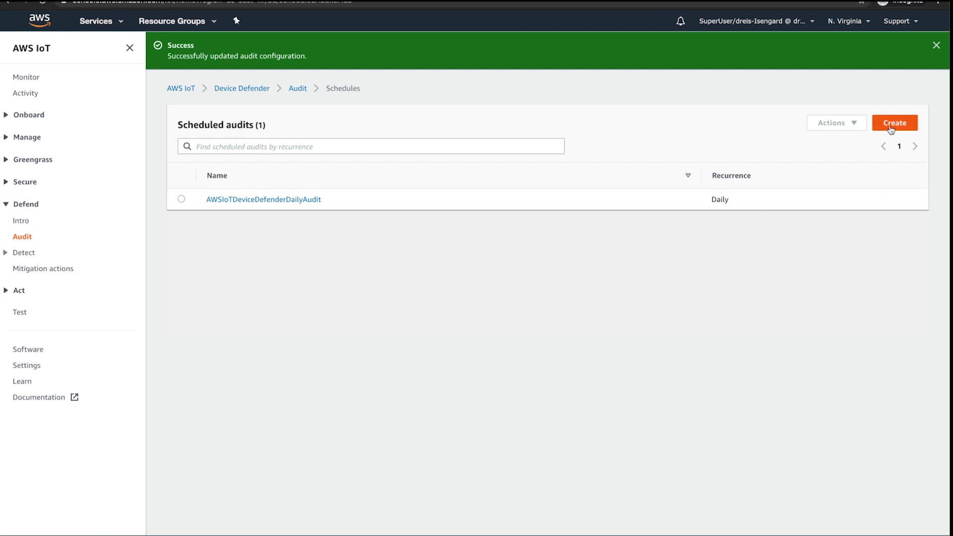
# - Start creating a new audit from the Scheduled audits page
pyautogui.click(894, 122)
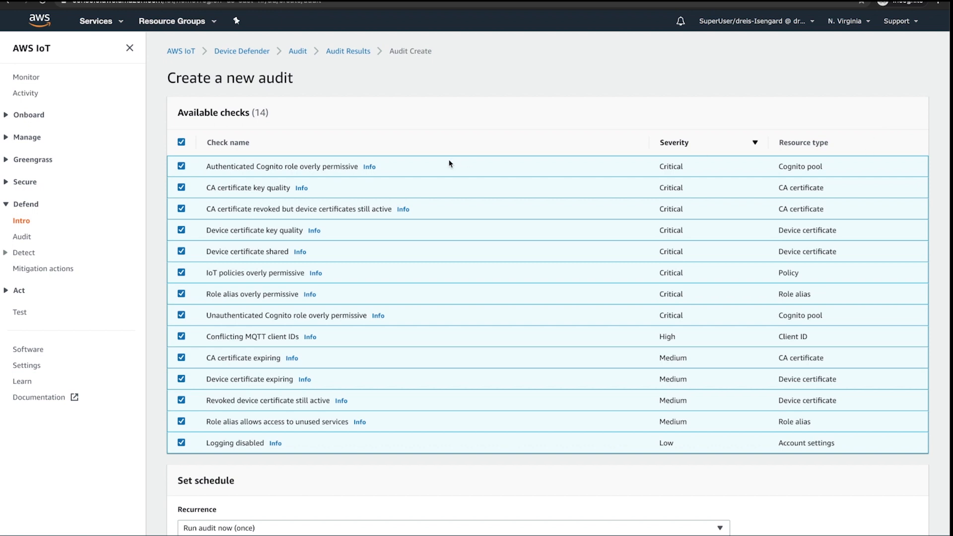
pyautogui.moveTo(293, 130)
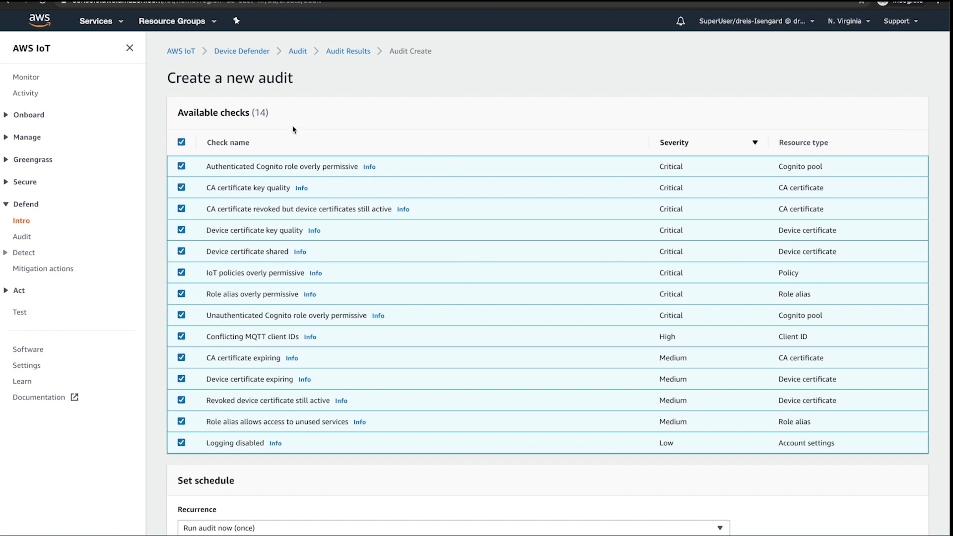
# - Create a run-once audit with only the Device certificate shared check selected
pyautogui.click(181, 141)
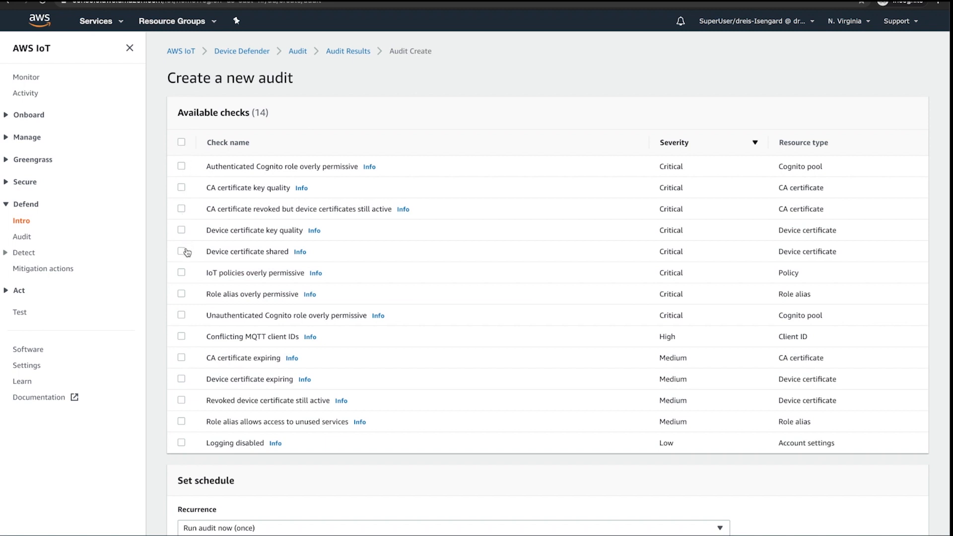
pyautogui.click(181, 251)
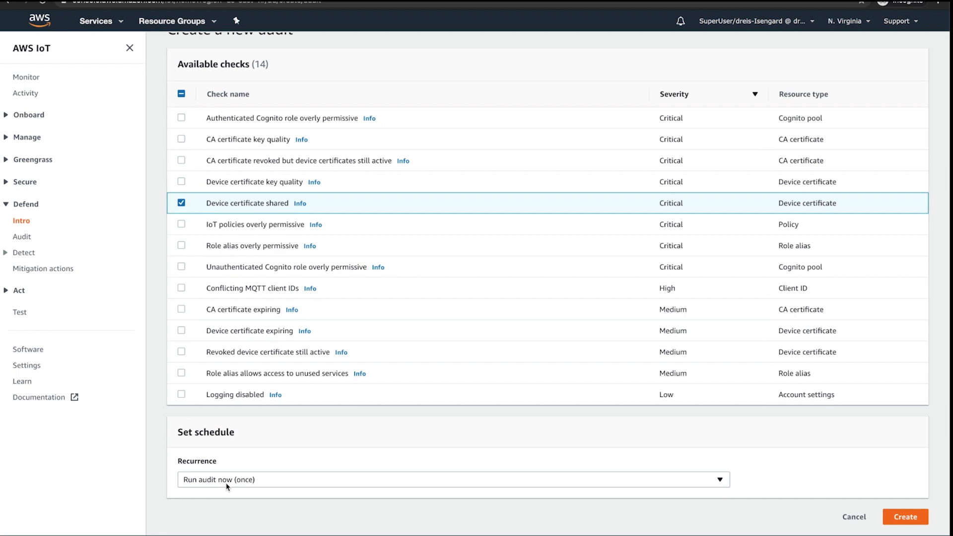
pyautogui.moveTo(725, 466)
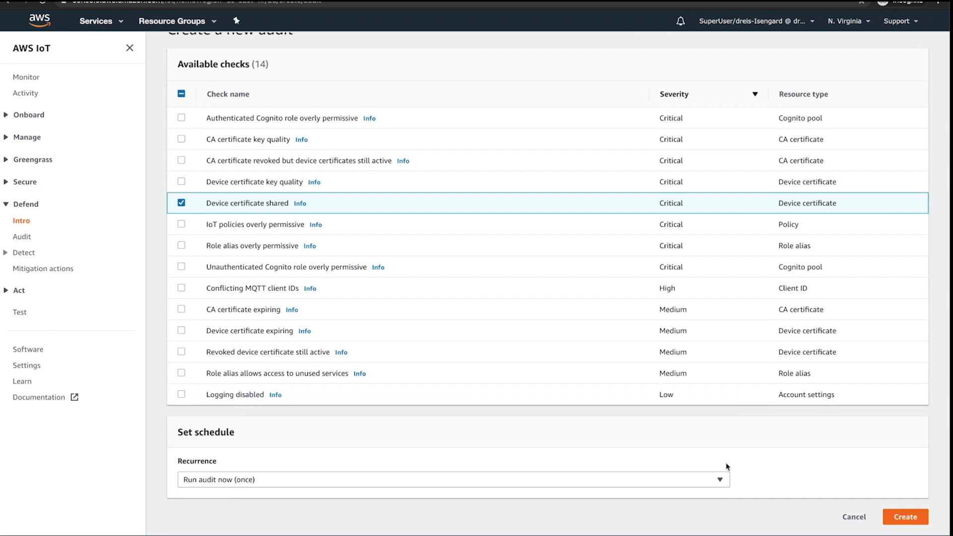
pyautogui.click(905, 516)
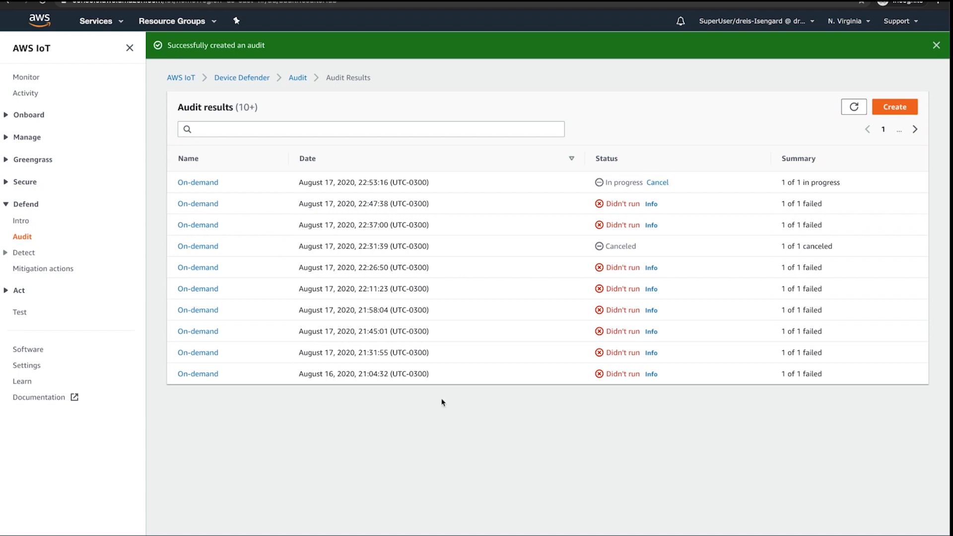
# - Start a mitigation action named deactivate-cert that updates device certificates
pyautogui.click(43, 268)
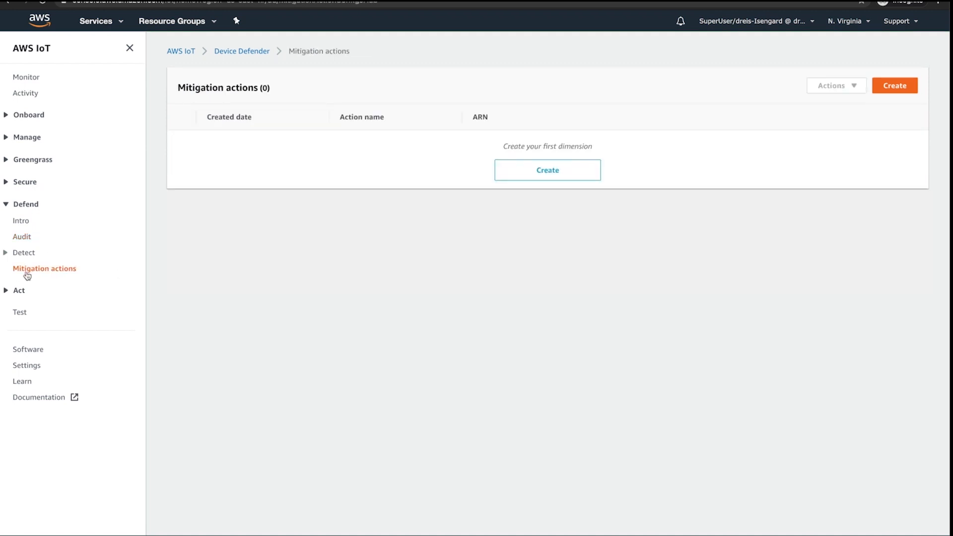
pyautogui.click(894, 84)
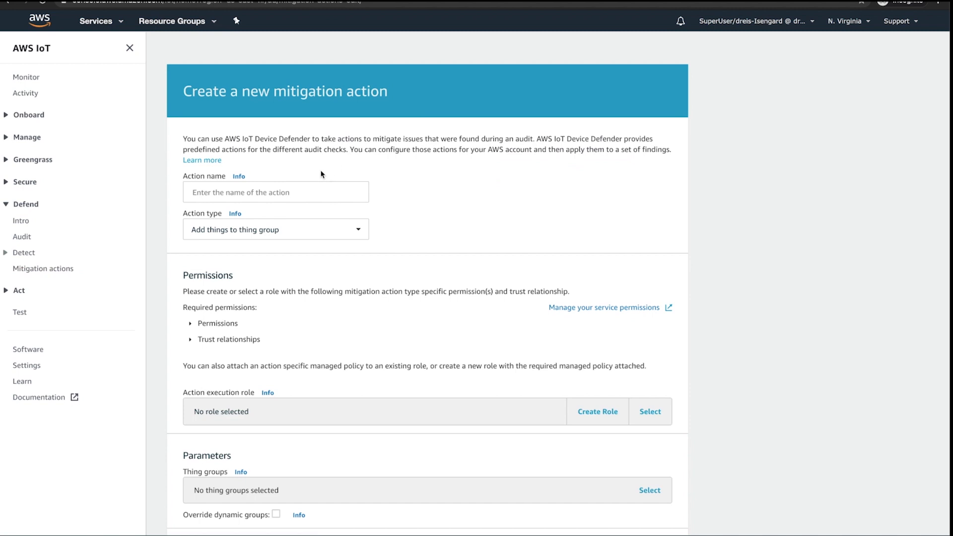
pyautogui.write('deactivate-cert')
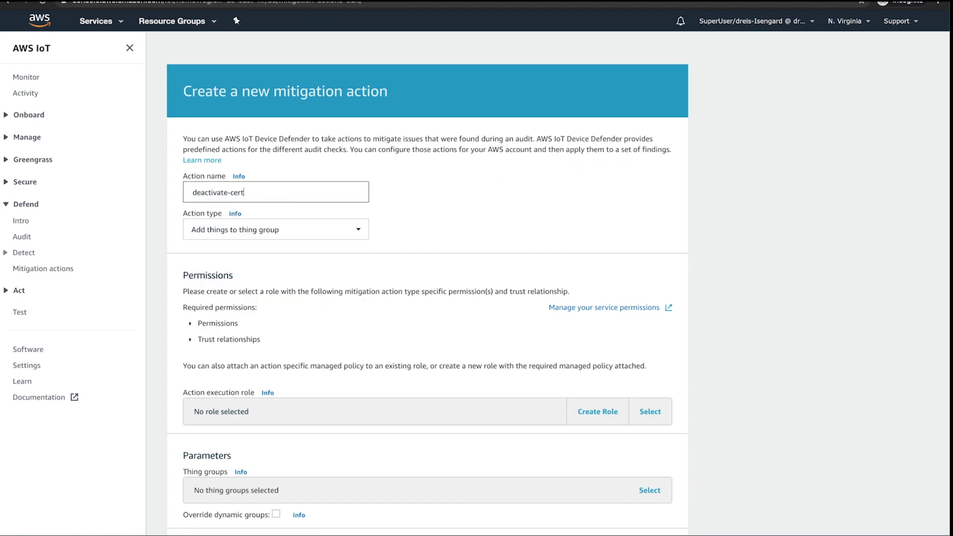
pyautogui.click(274, 229)
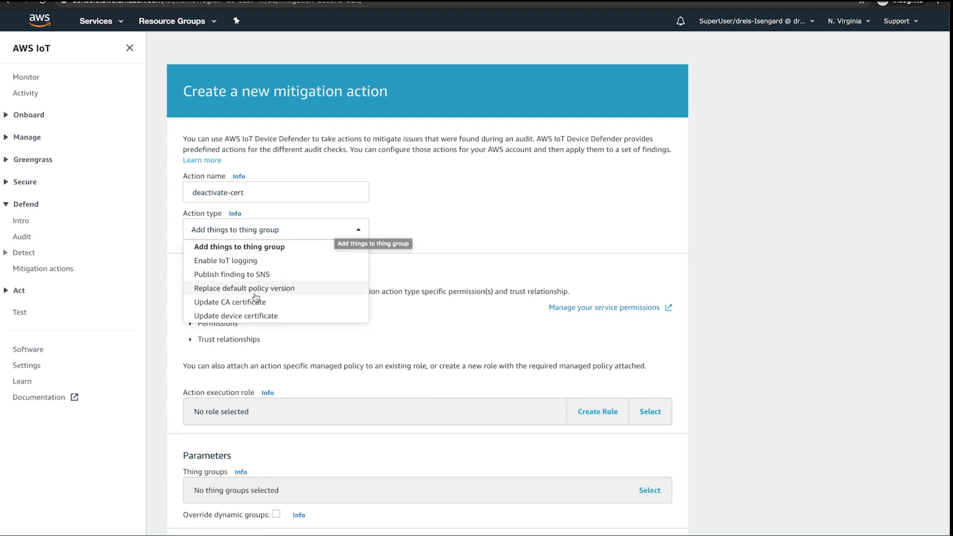
pyautogui.click(236, 315)
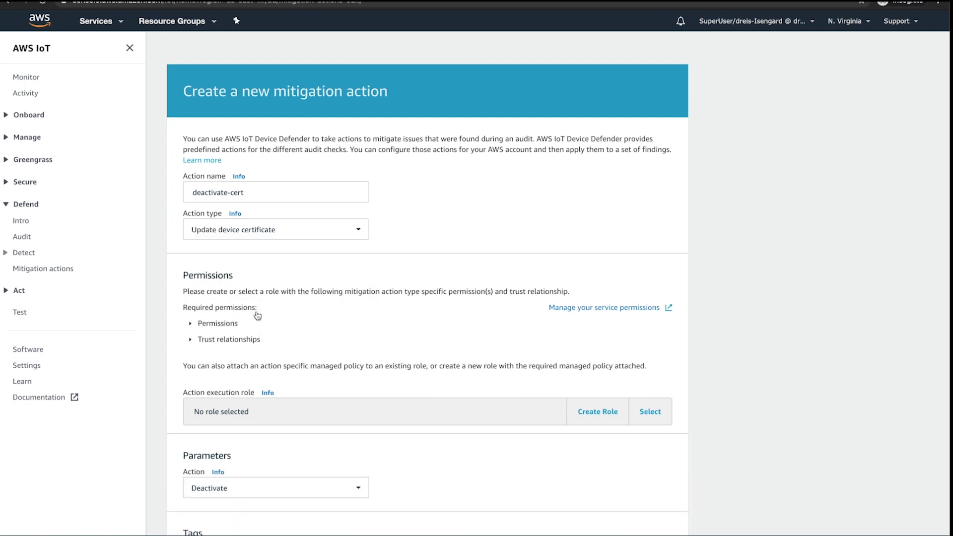
# - Create a new execution role for deactivate-cert and save the action
pyautogui.click(597, 411)
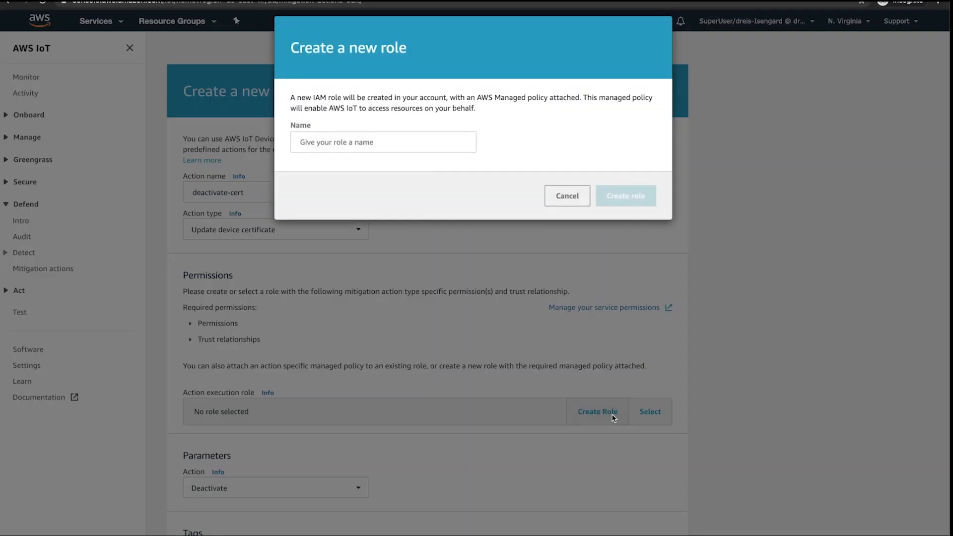
pyautogui.click(382, 141)
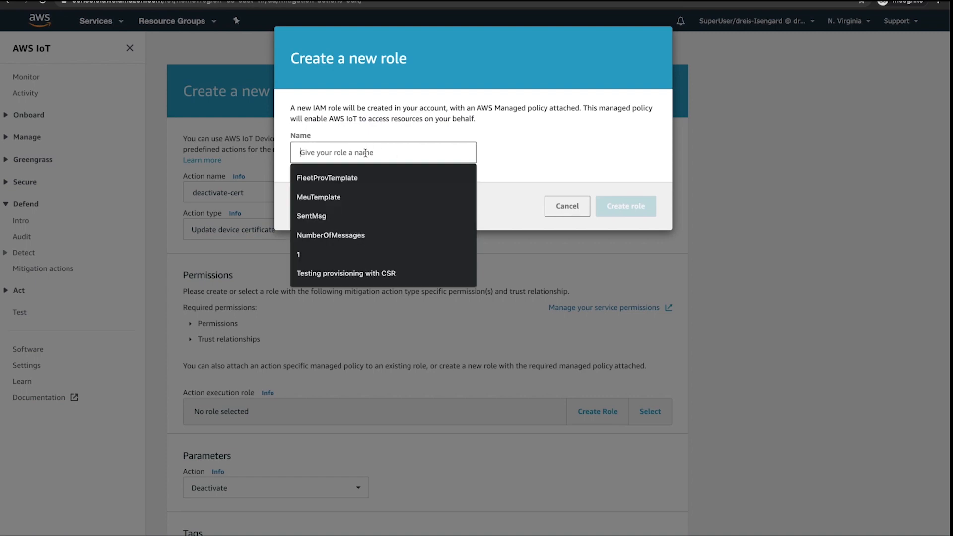
pyautogui.click(566, 206)
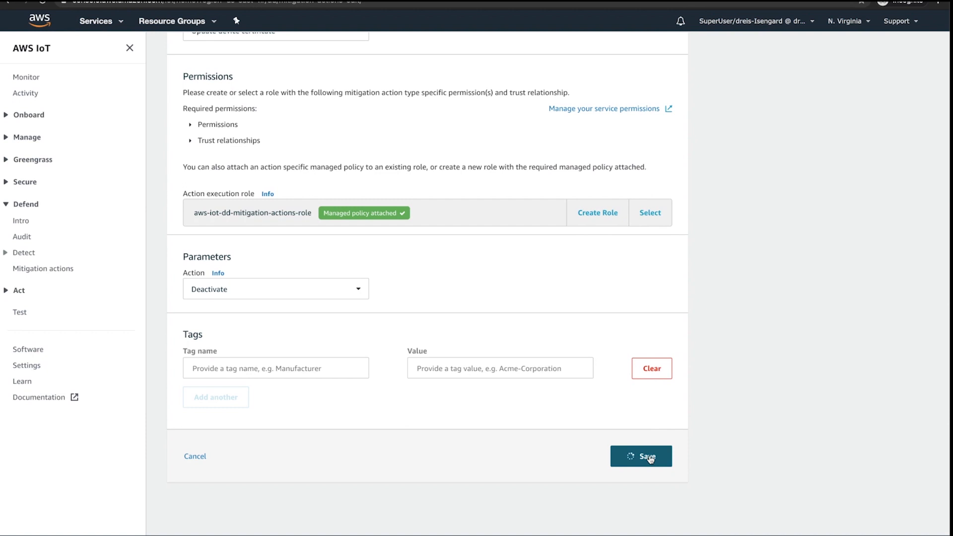
pyautogui.click(641, 456)
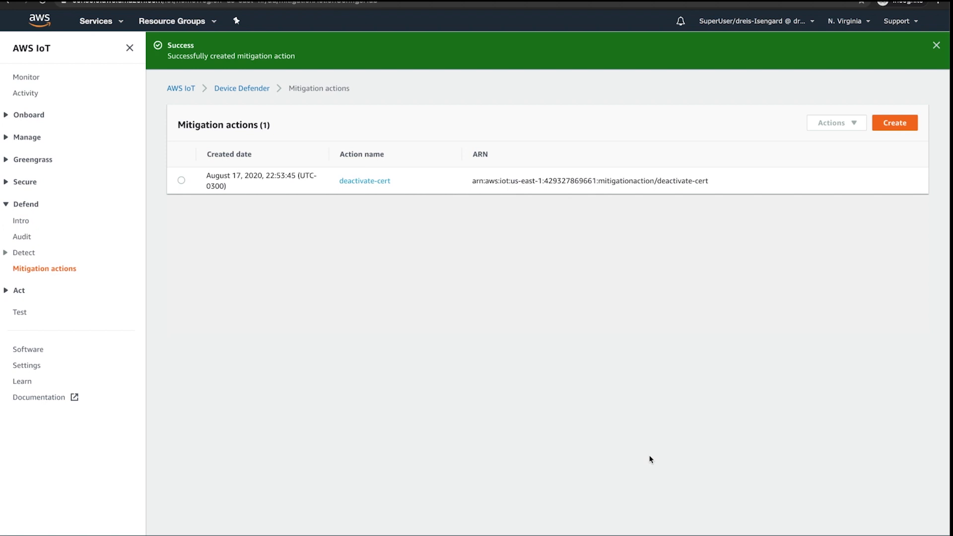
# - Open the Device Defender audit results and page forward to the oldest audits
pyautogui.click(22, 236)
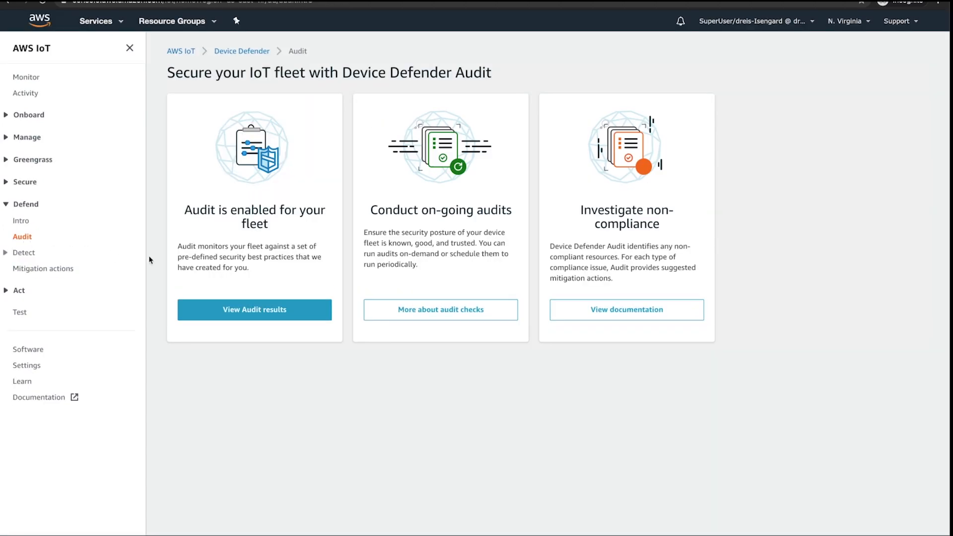
pyautogui.click(254, 309)
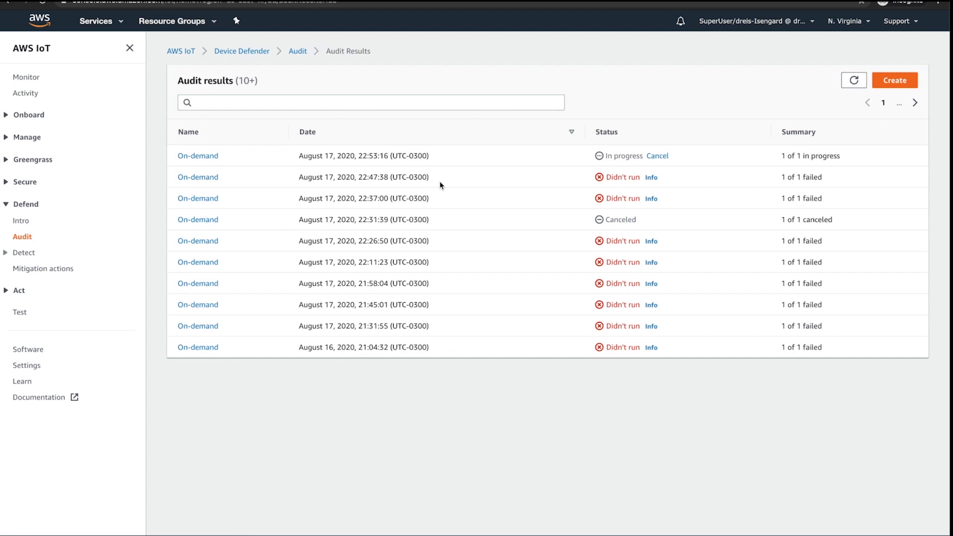
pyautogui.click(914, 103)
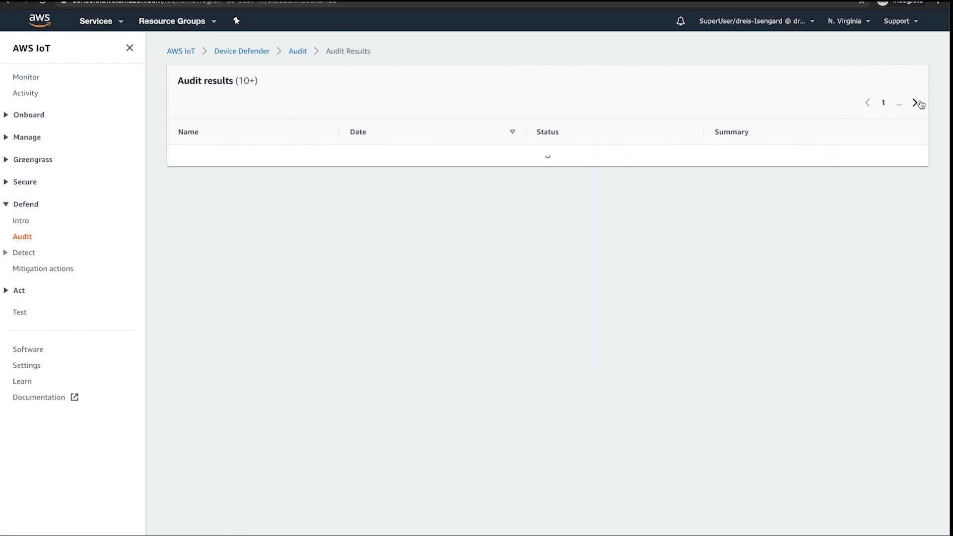
pyautogui.click(915, 103)
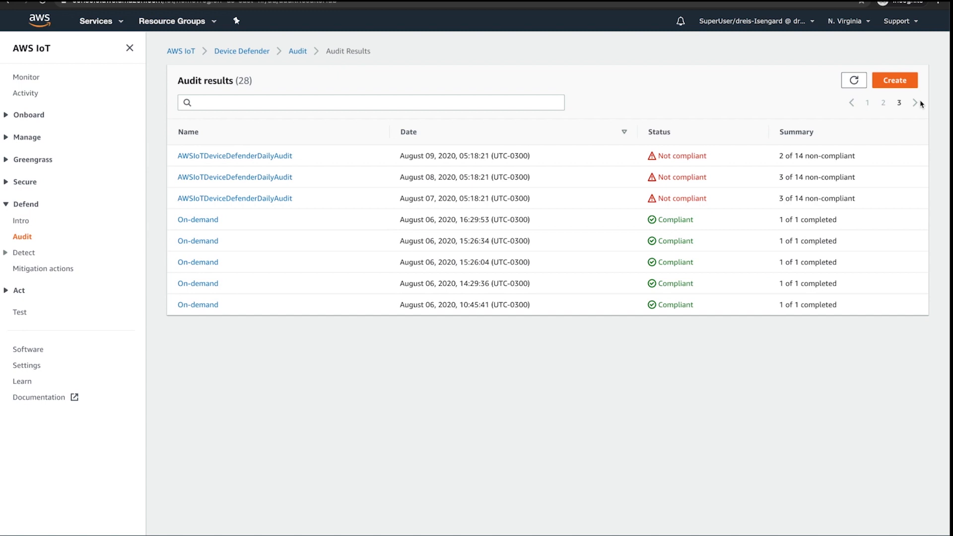
pyautogui.moveTo(300, 132)
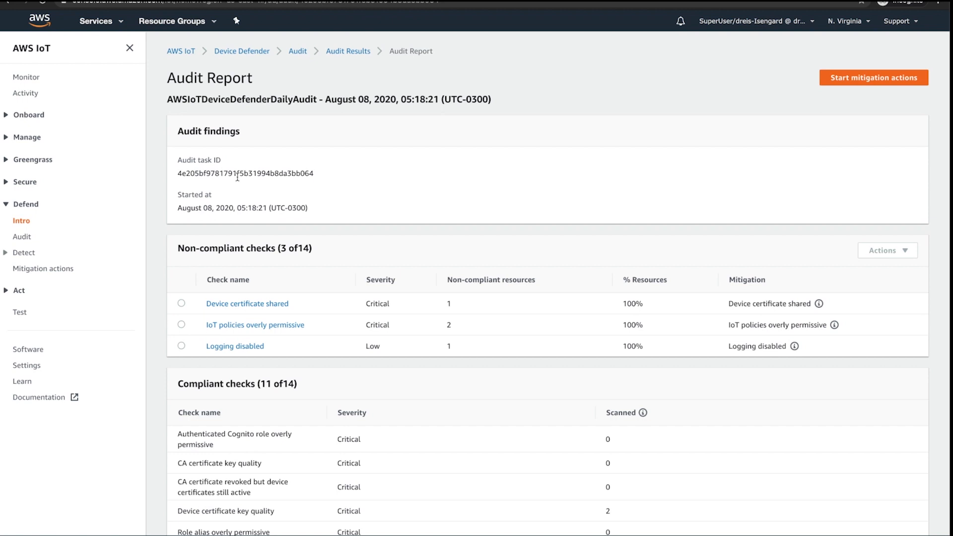
pyautogui.moveTo(234, 346)
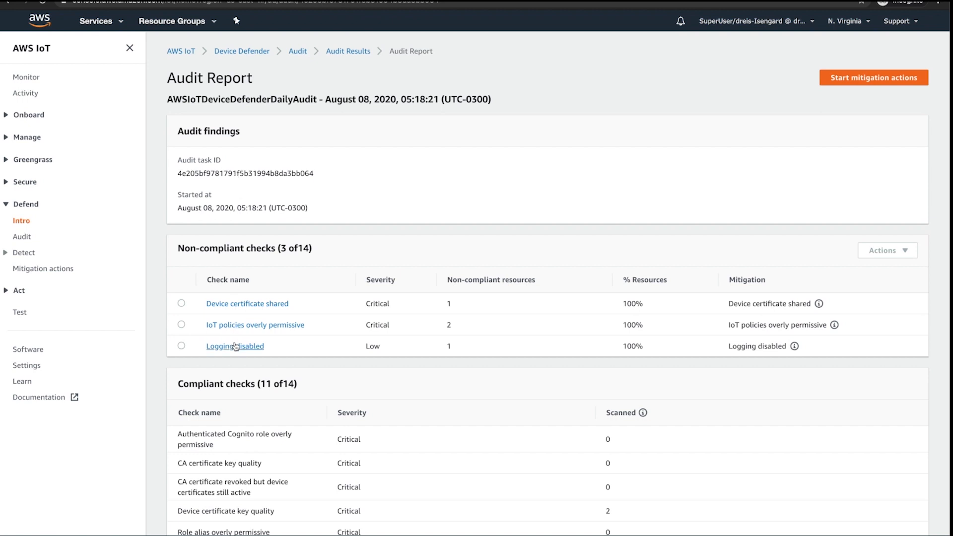
pyautogui.moveTo(234, 345)
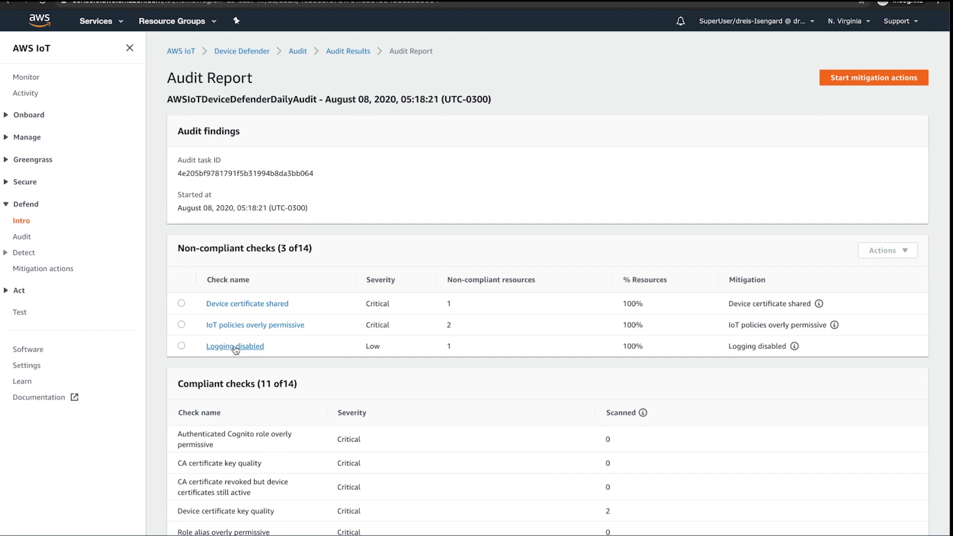
pyautogui.moveTo(258, 302)
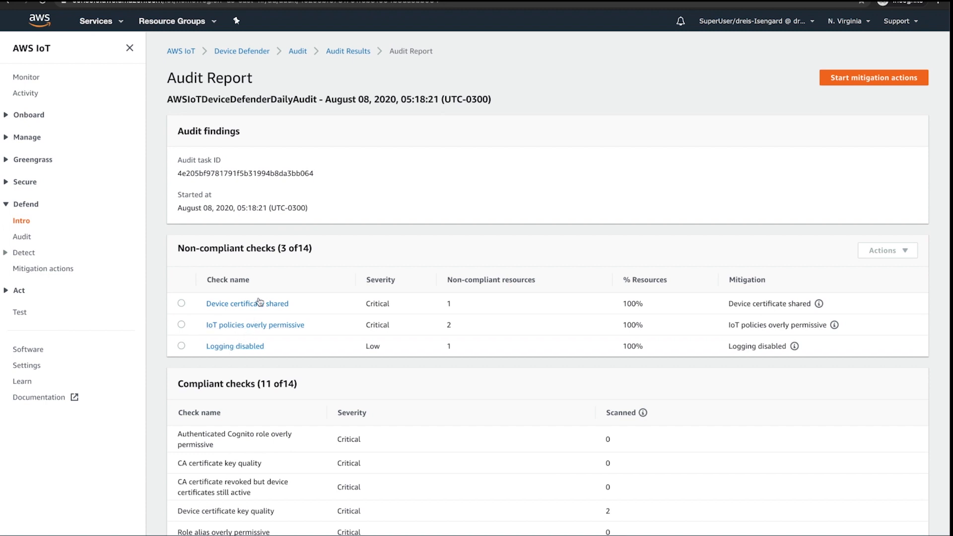
# - Select the Device certificate shared finding and choose Start mitigation actions
pyautogui.click(247, 303)
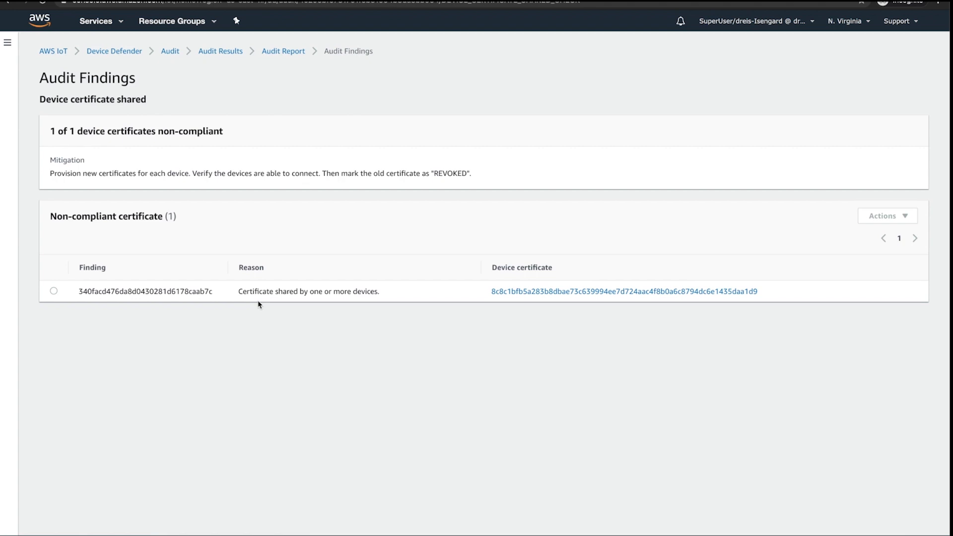
pyautogui.click(53, 291)
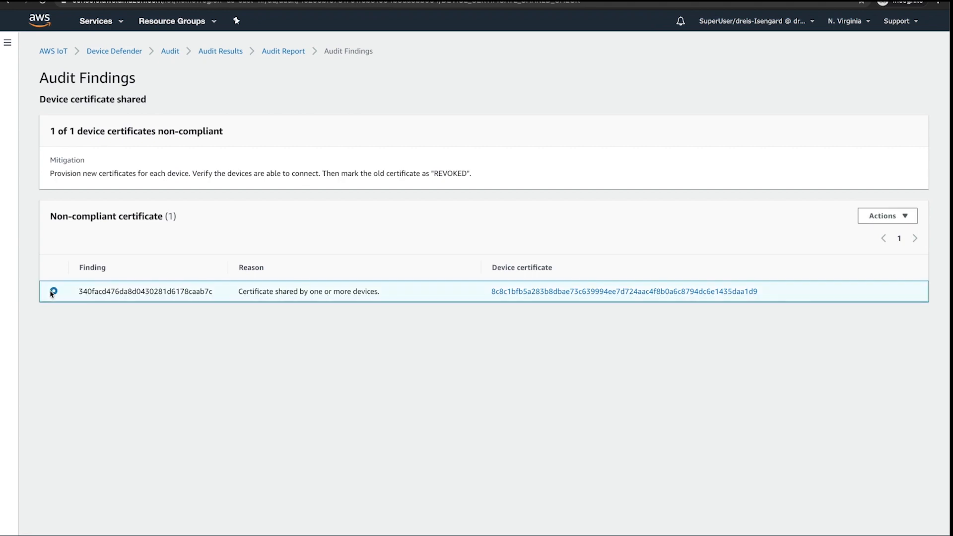
pyautogui.click(53, 291)
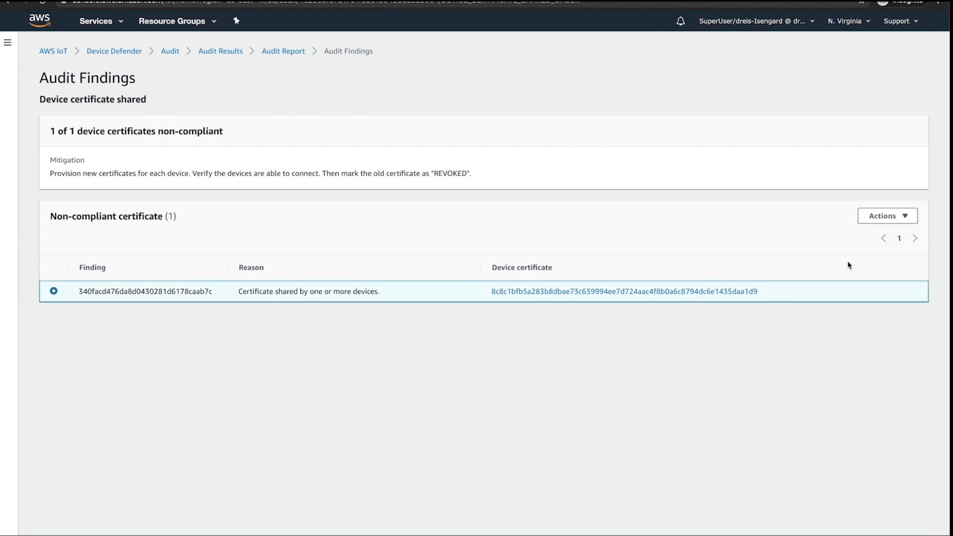
pyautogui.click(887, 216)
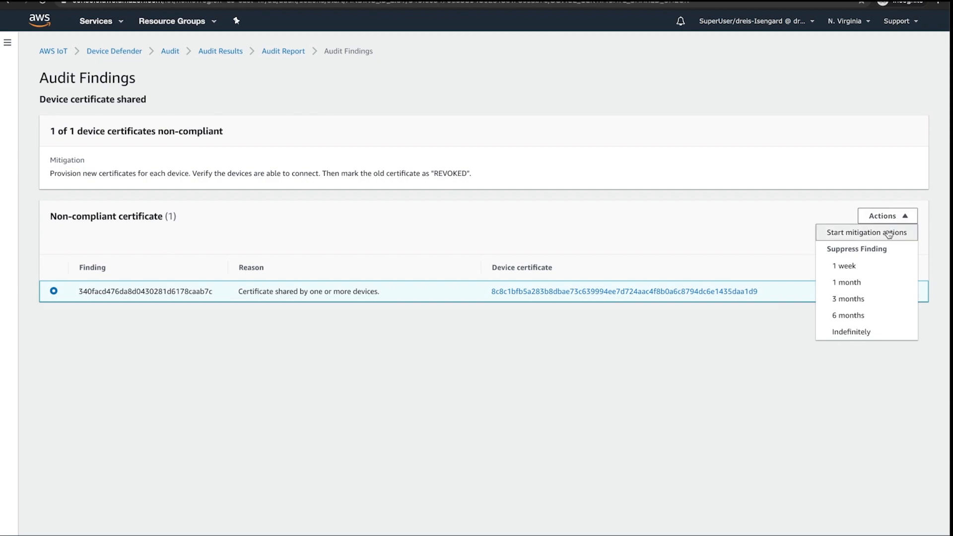
pyautogui.click(865, 232)
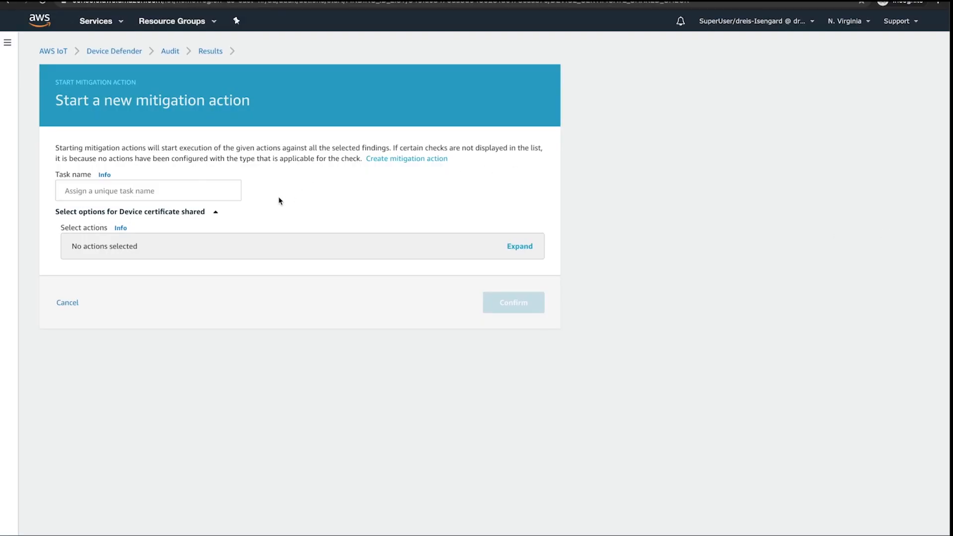
pyautogui.write('my-first-mitigation-task-1060651055')
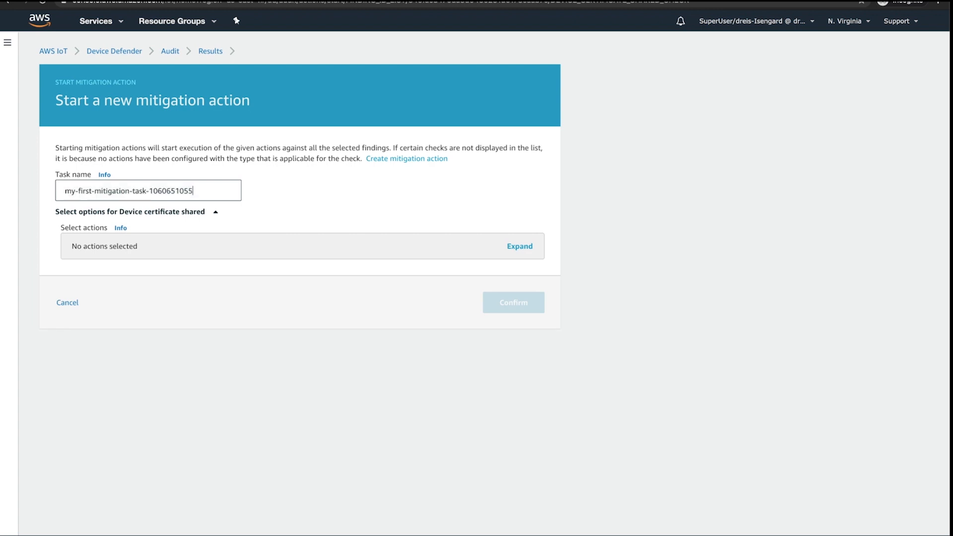
pyautogui.moveTo(404, 201)
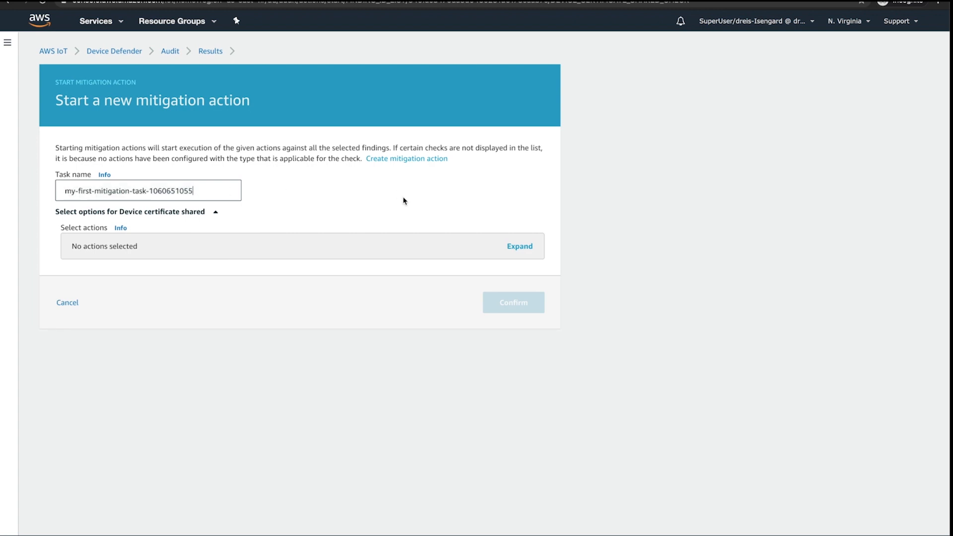
pyautogui.click(519, 246)
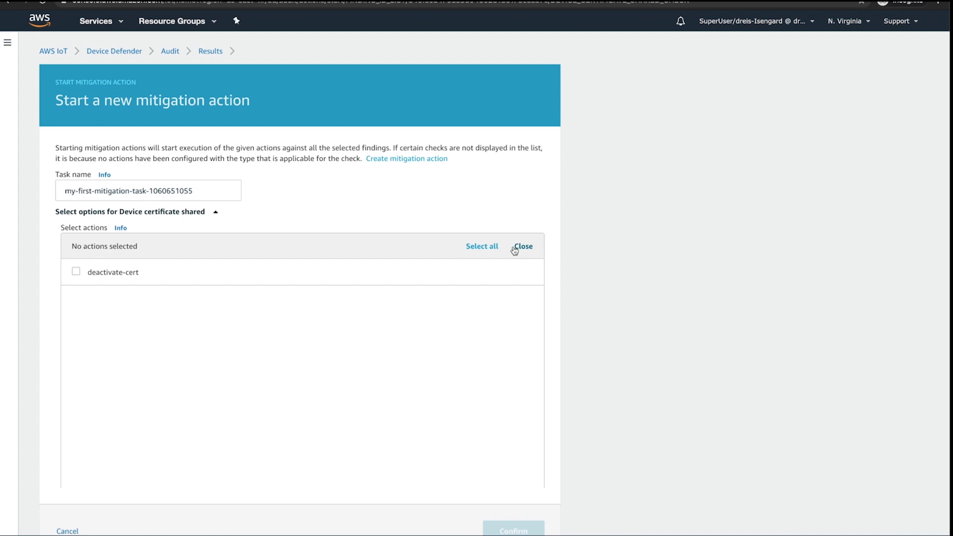
pyautogui.click(75, 271)
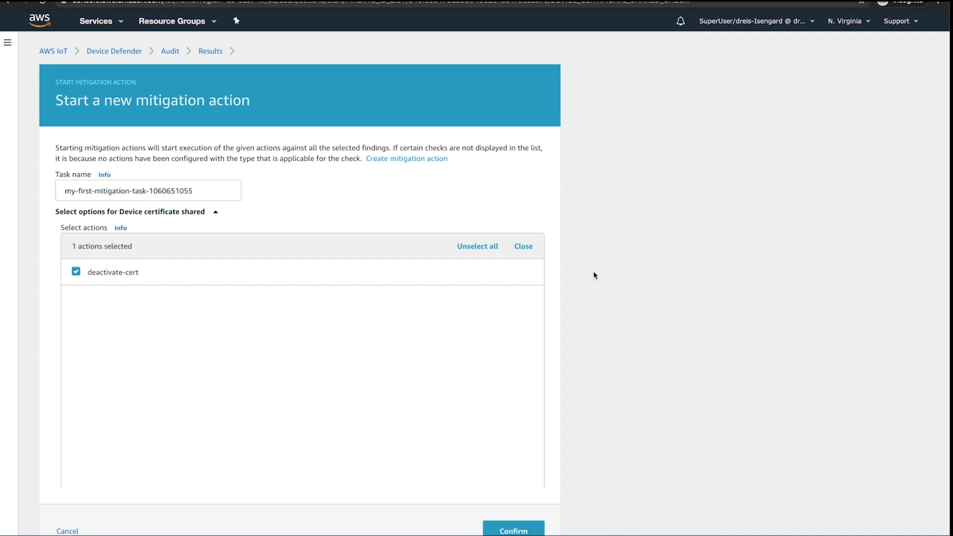
pyautogui.click(522, 246)
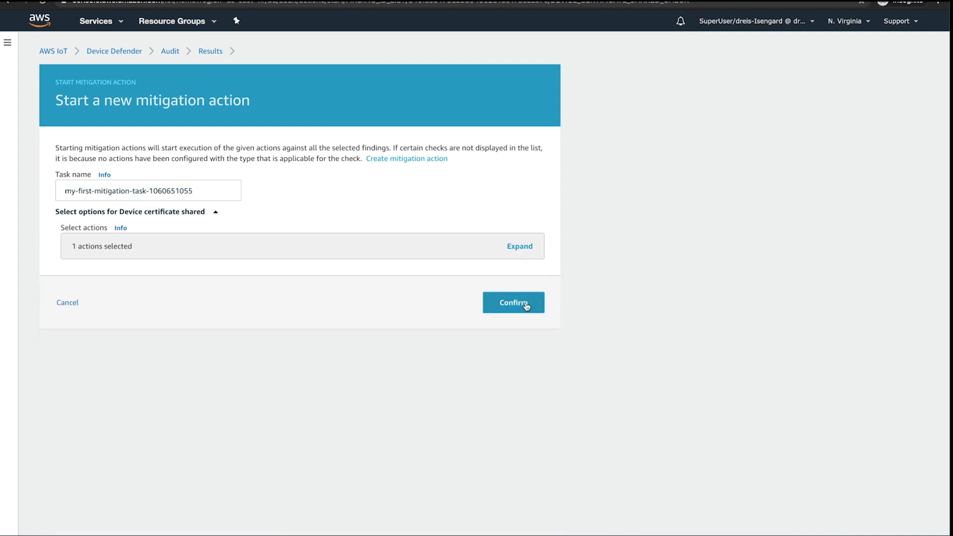
pyautogui.click(512, 302)
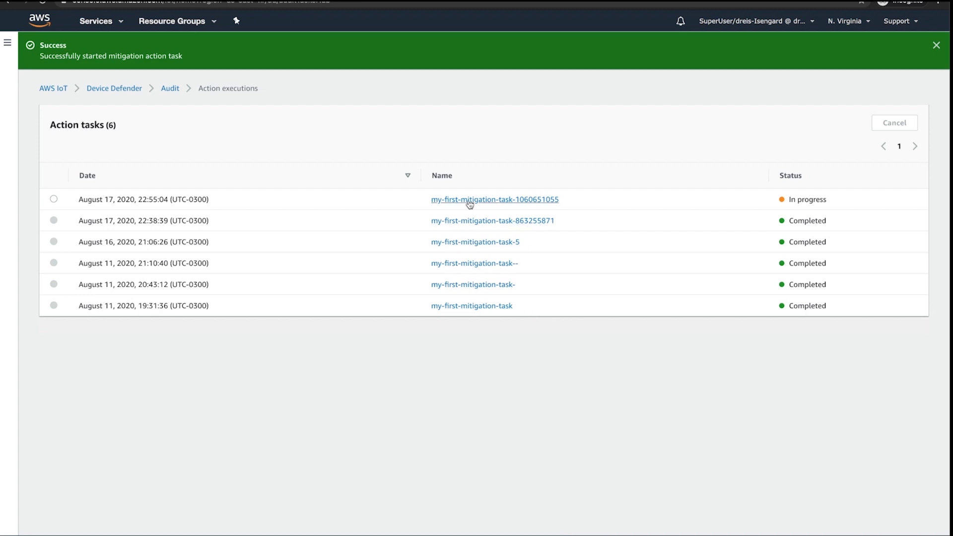
pyautogui.click(495, 200)
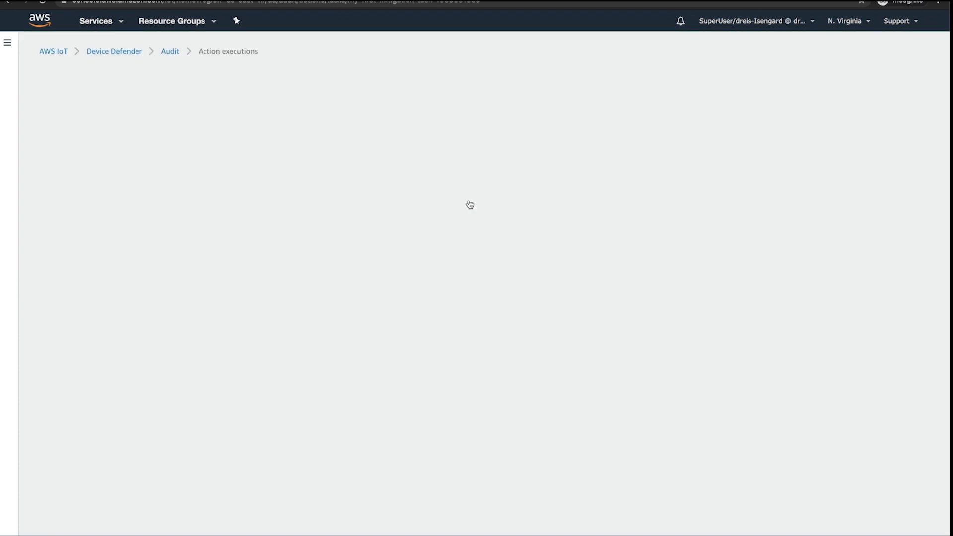